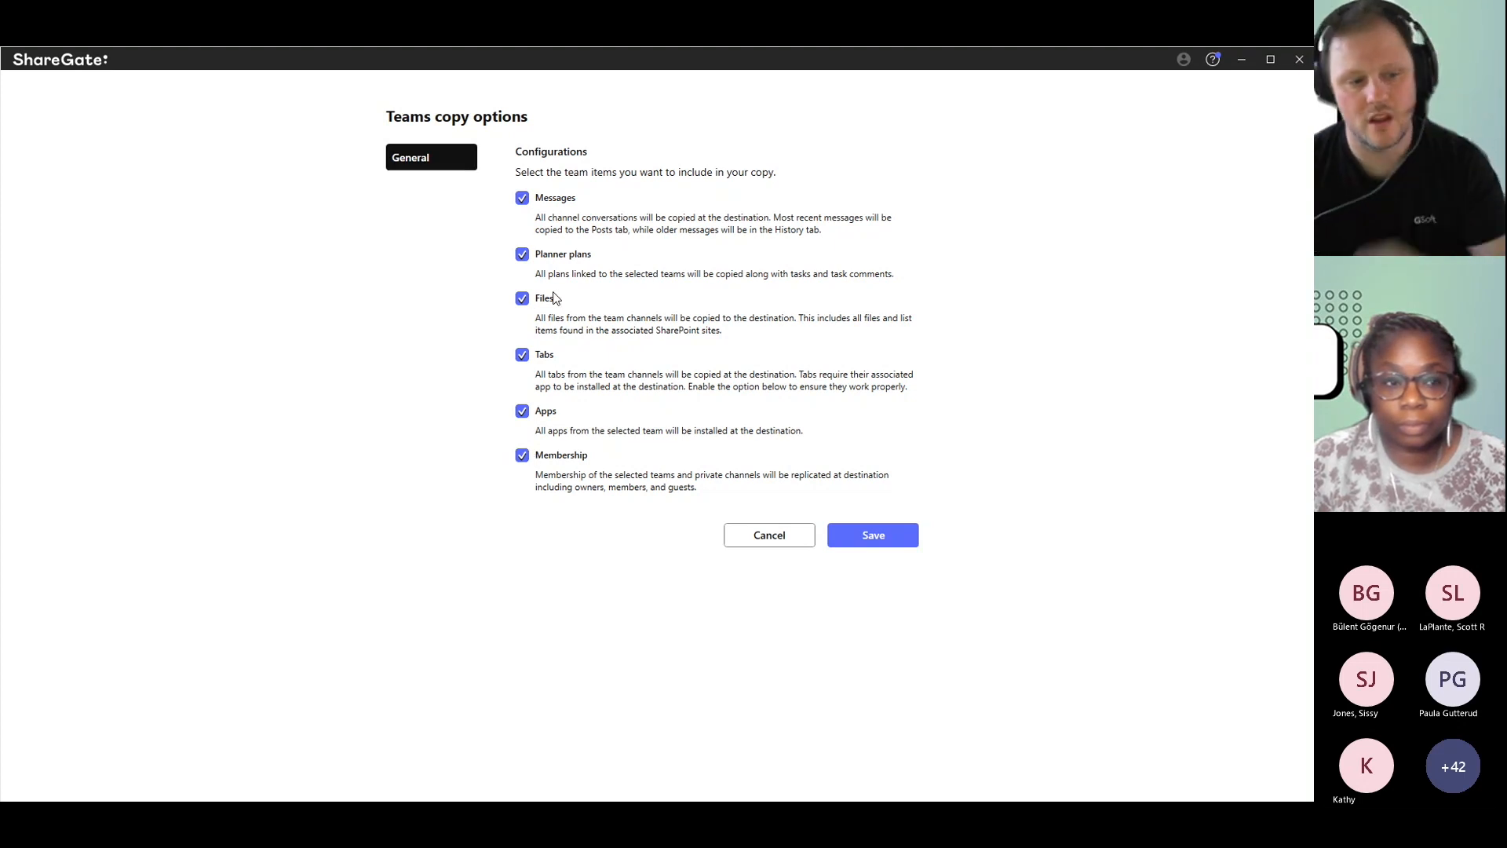
{"action": "mouse_move", "coordinate": [534, 153]}
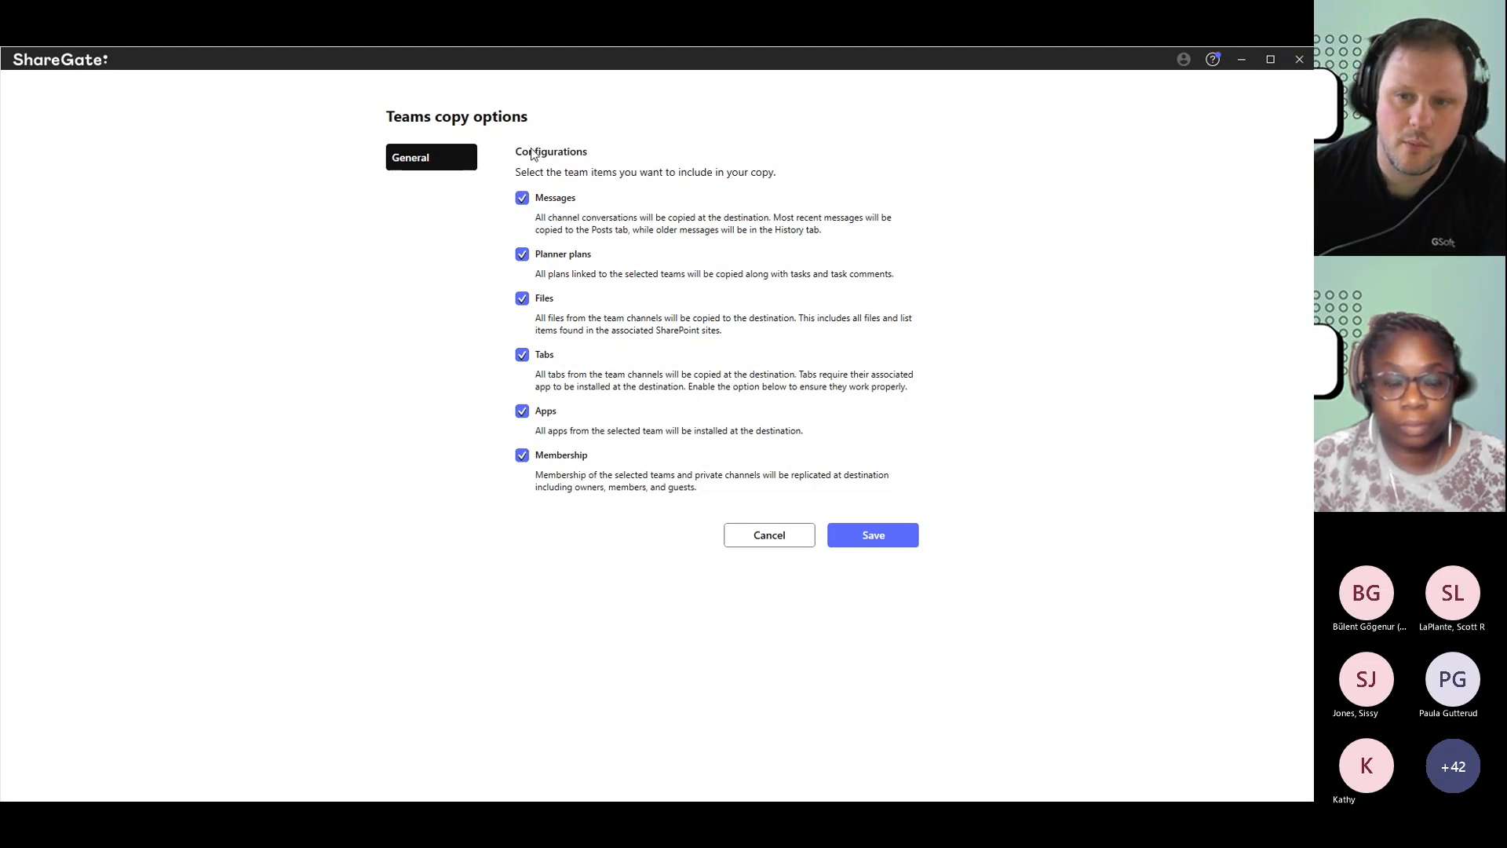
- Exclude Membership from the Teams copy, keeping Messages, Planner plans, Files, Tabs and Apps
{"action": "left_click", "coordinate": [522, 455]}
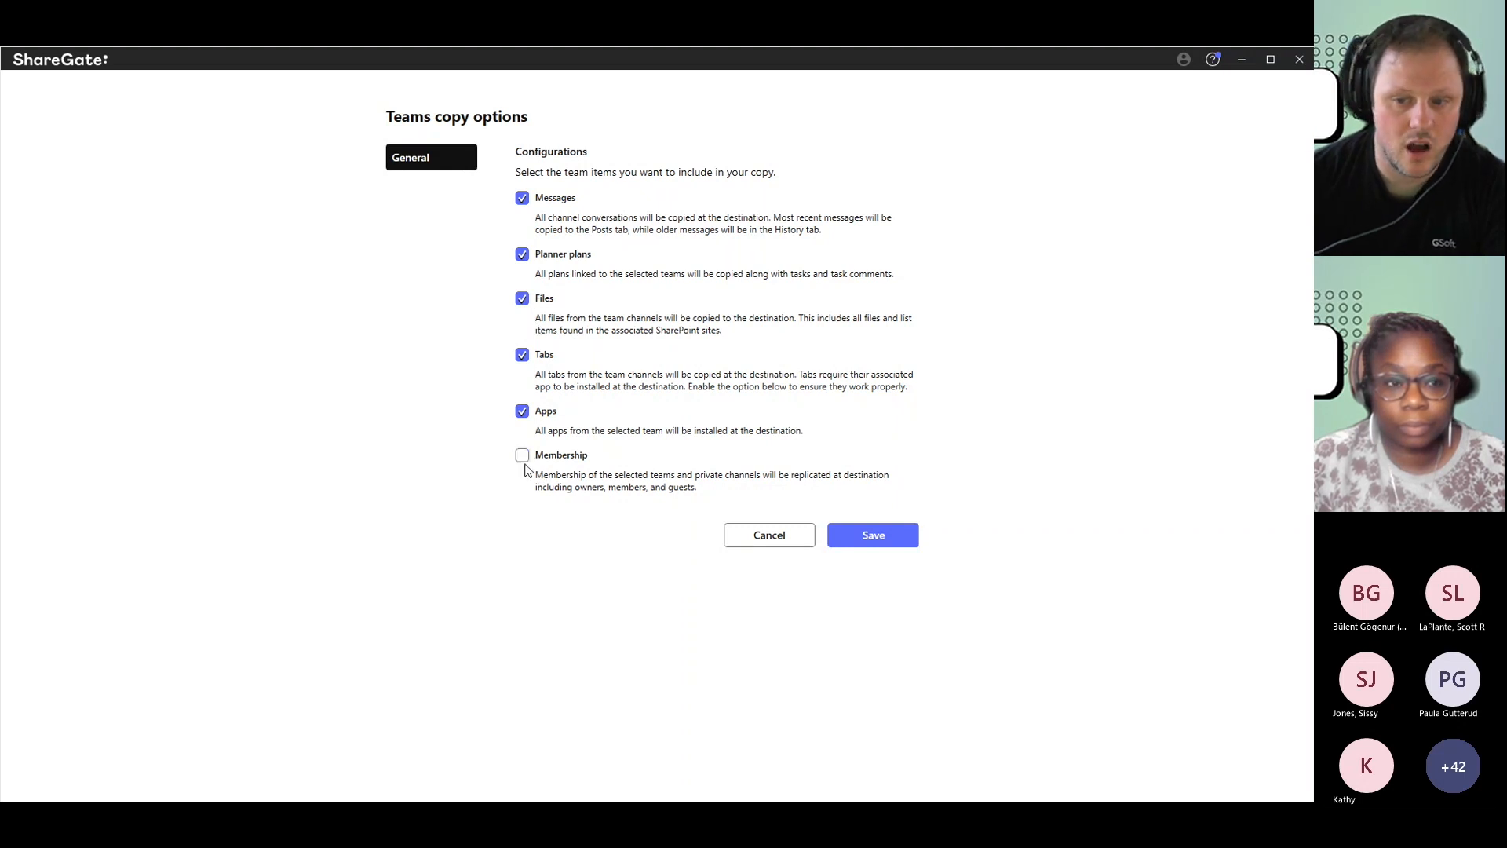
{"action": "mouse_move", "coordinate": [527, 473]}
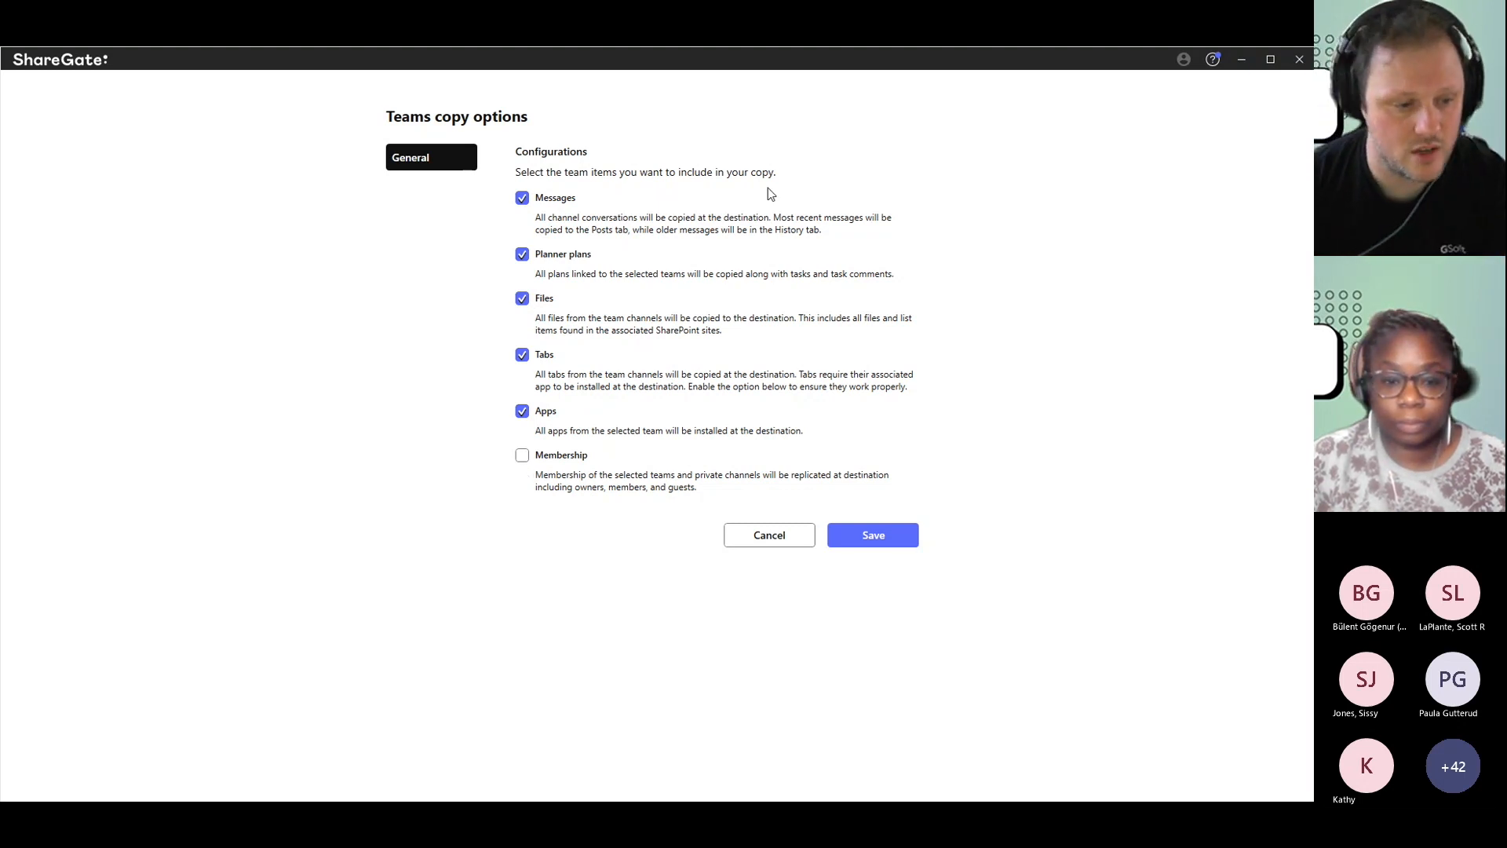
{"action": "mouse_move", "coordinate": [524, 426]}
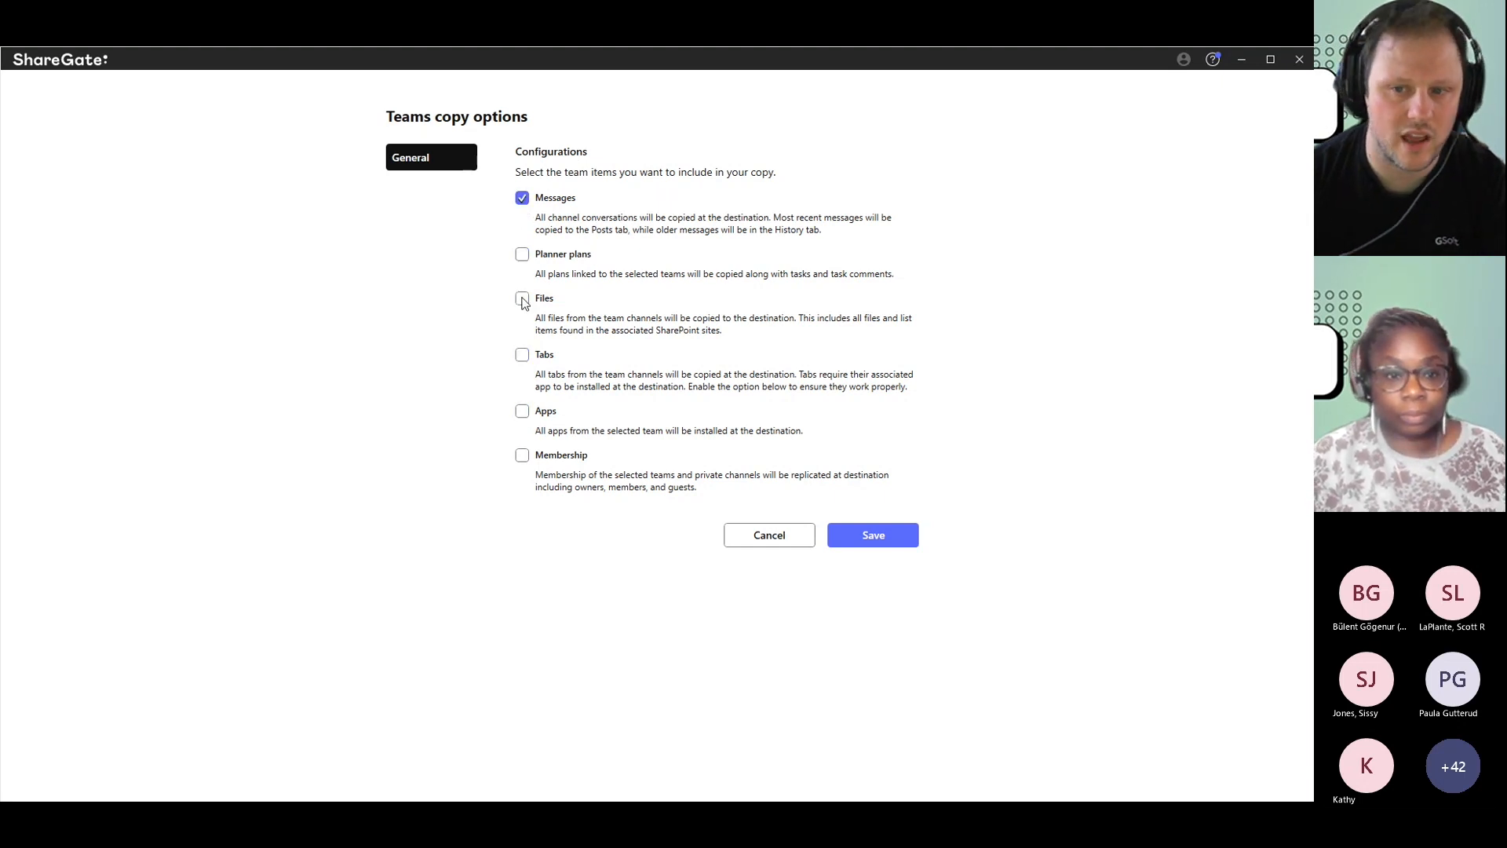
- Re-include Files and Membership, then cancel back to Destination and options for 1Teams-sample
{"action": "left_click", "coordinate": [522, 298]}
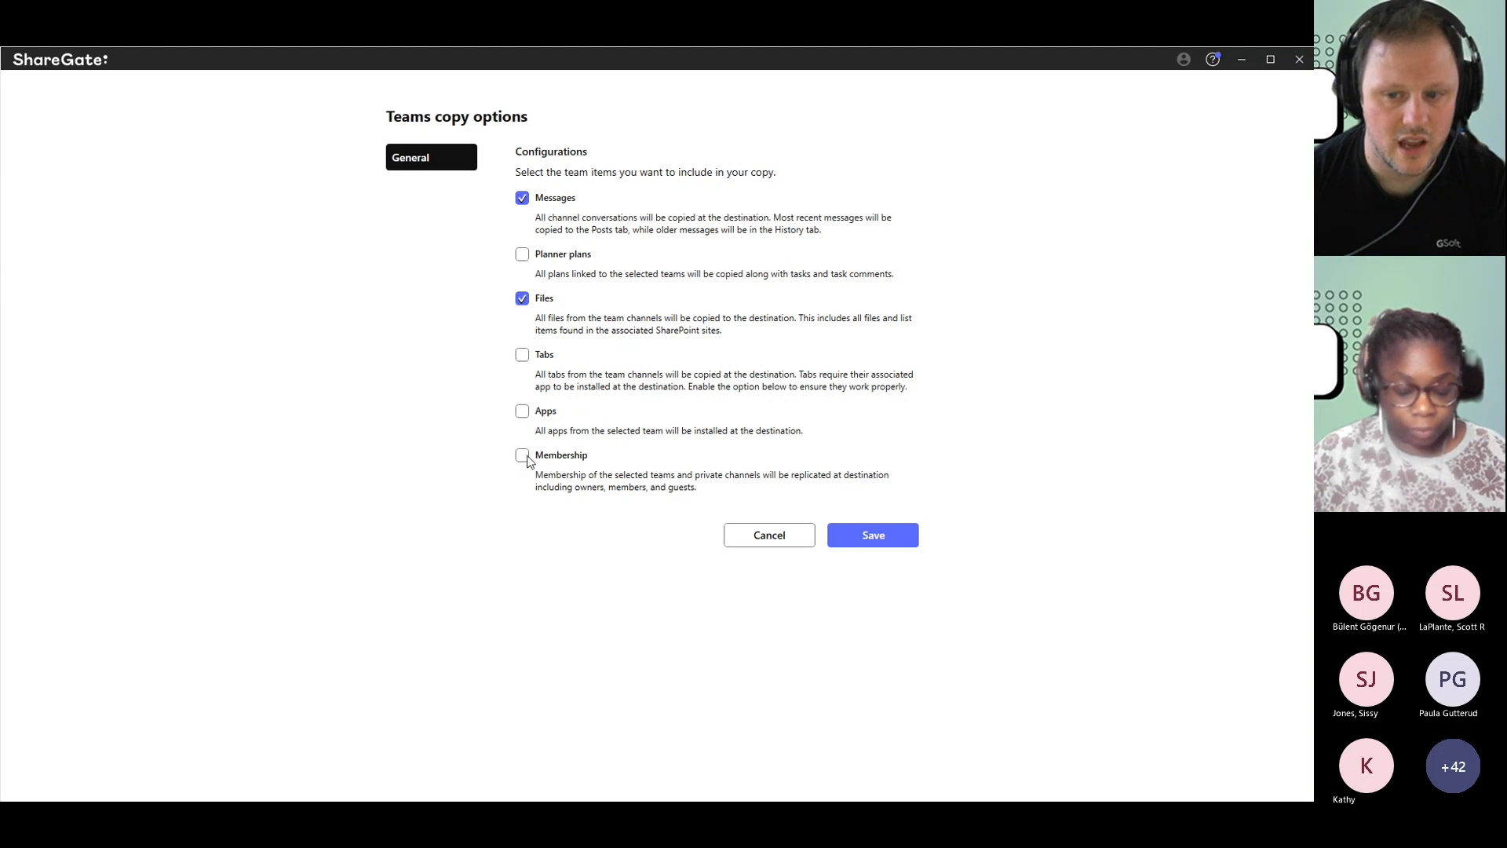
{"action": "left_click", "coordinate": [521, 455]}
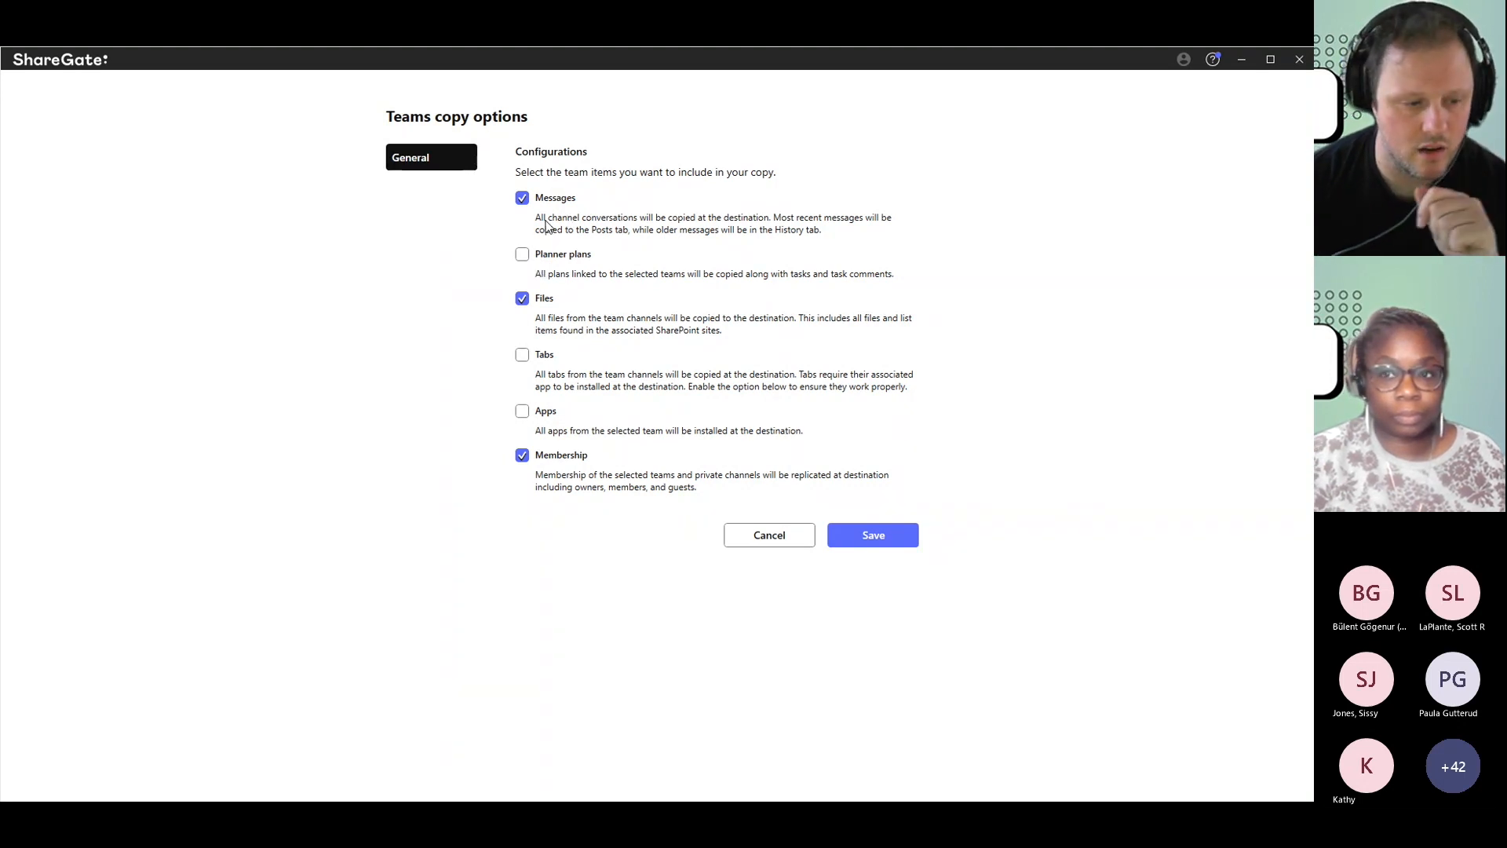
{"action": "mouse_move", "coordinate": [567, 323]}
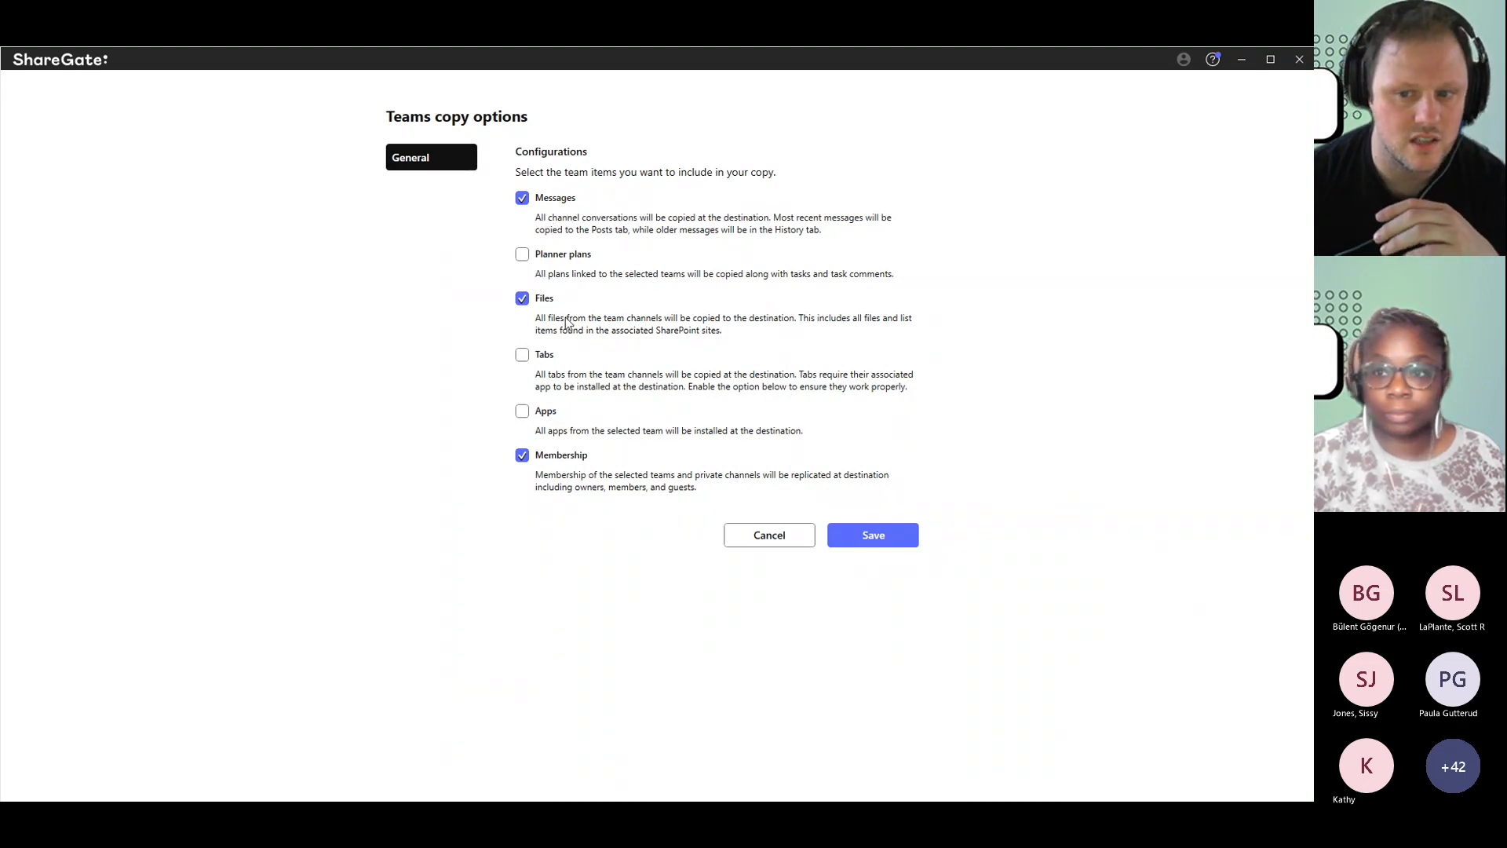
{"action": "mouse_move", "coordinate": [569, 479]}
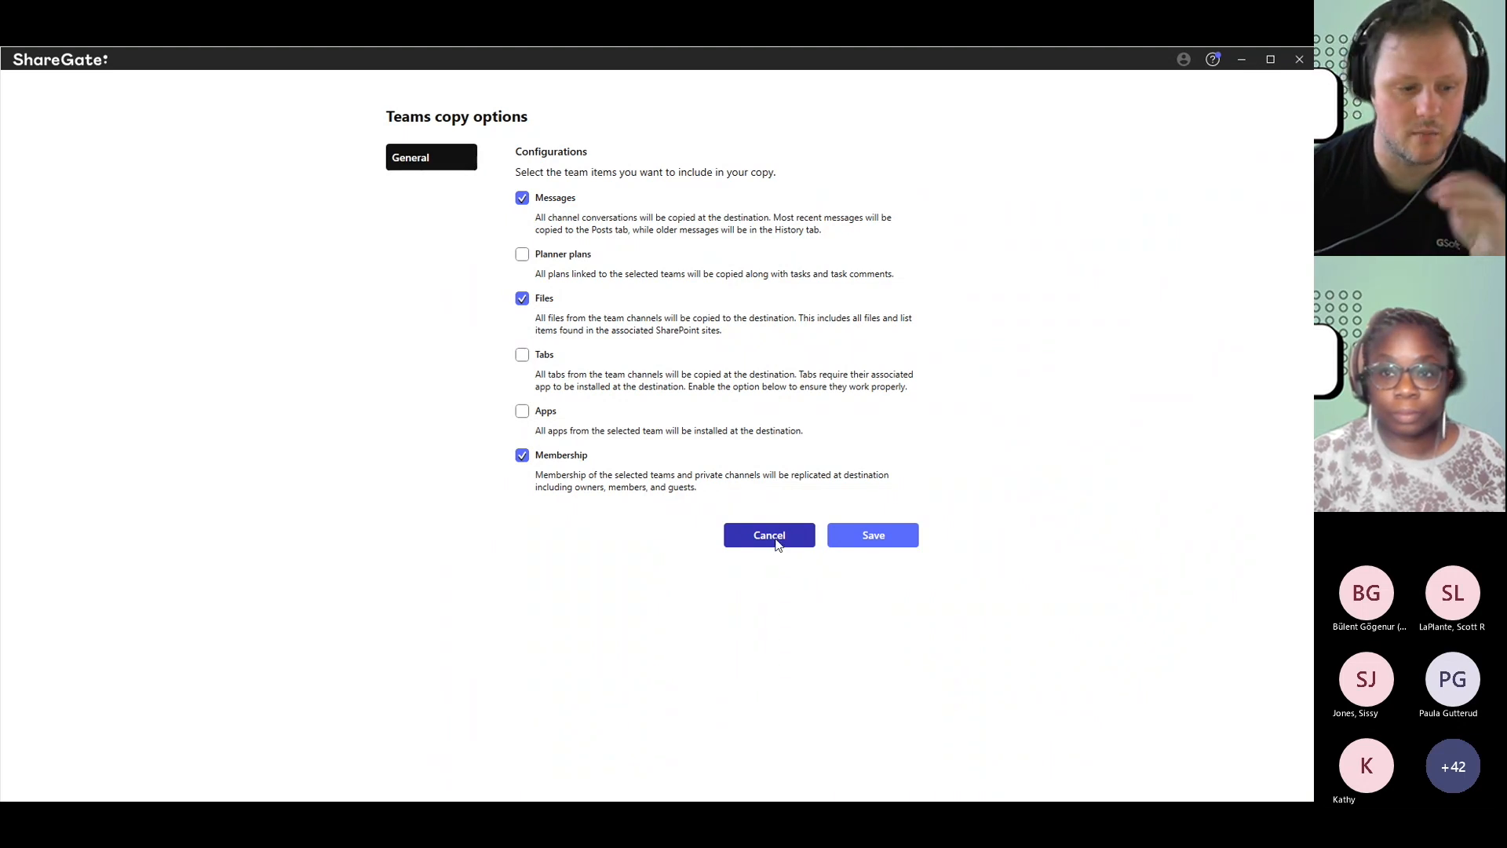
{"action": "left_click", "coordinate": [768, 534]}
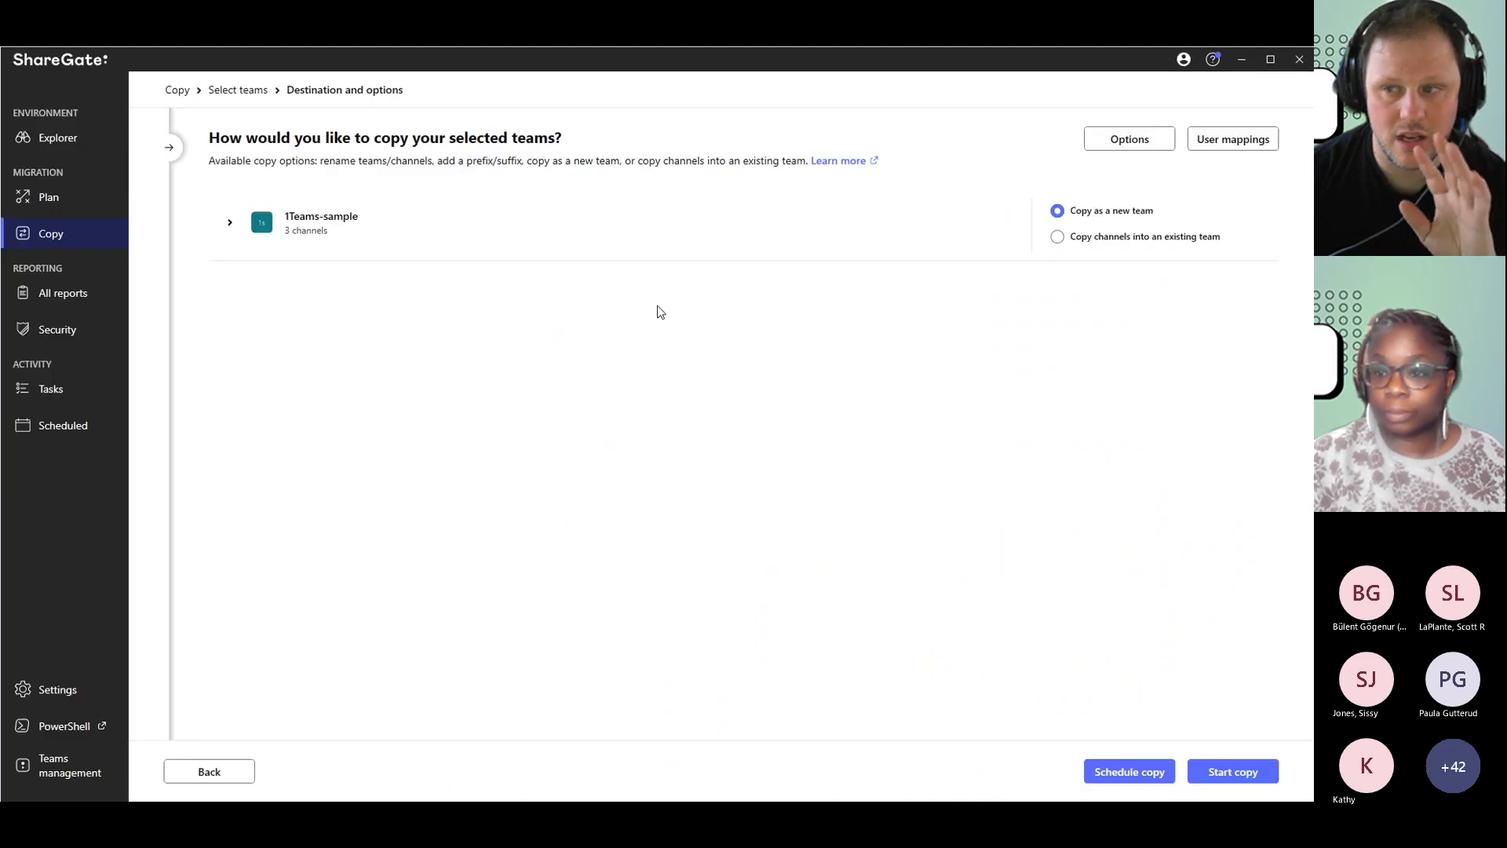